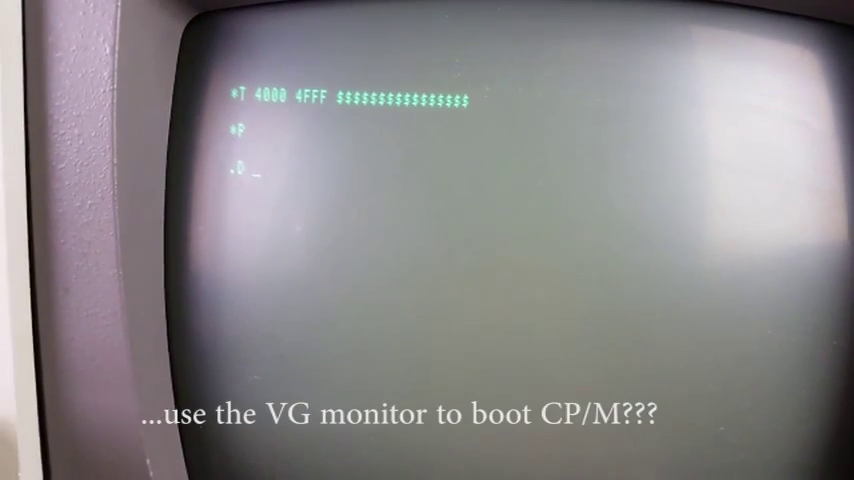
{"action": "type", "text": "40"}
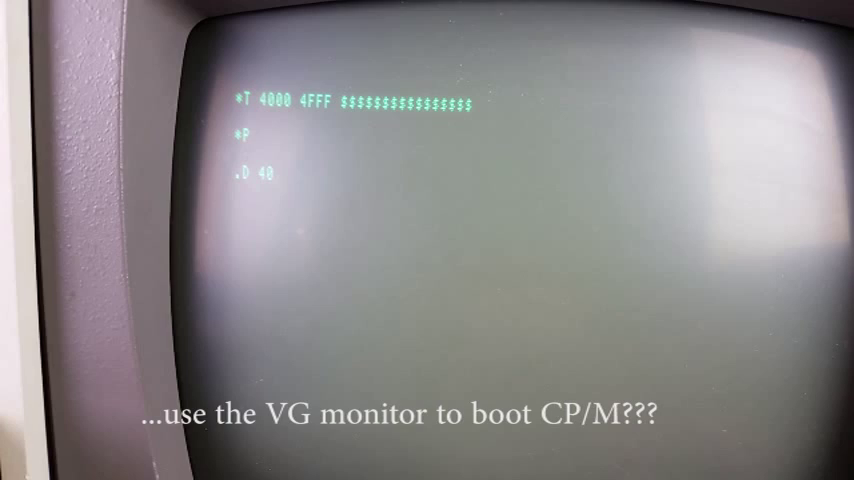
{"action": "type", "text": "00"}
{"action": "type", "text": "E"}
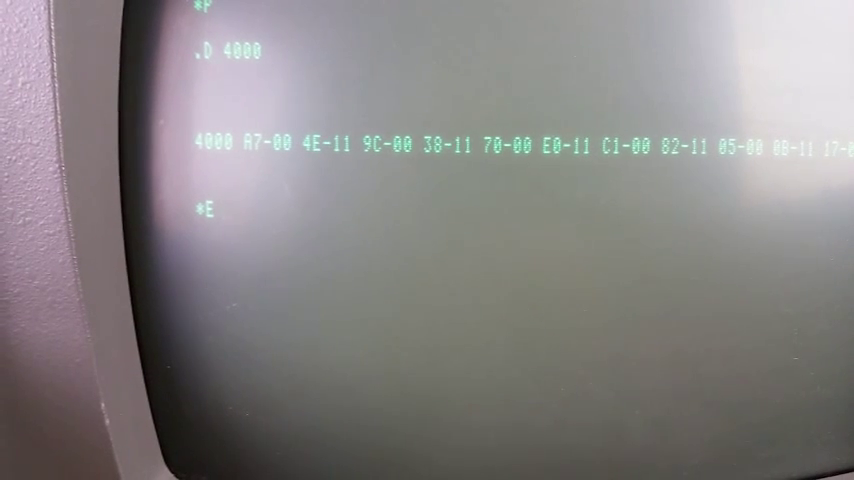
{"action": "type", "text": "40"}
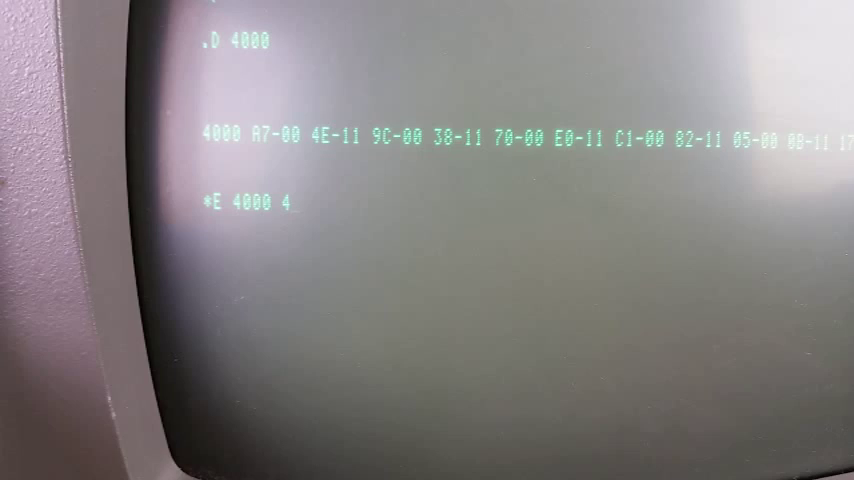
{"action": "type", "text": "00"}
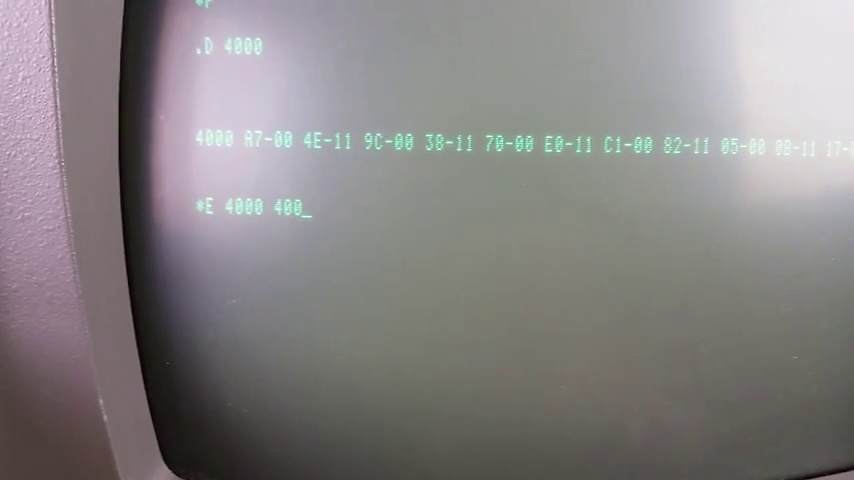